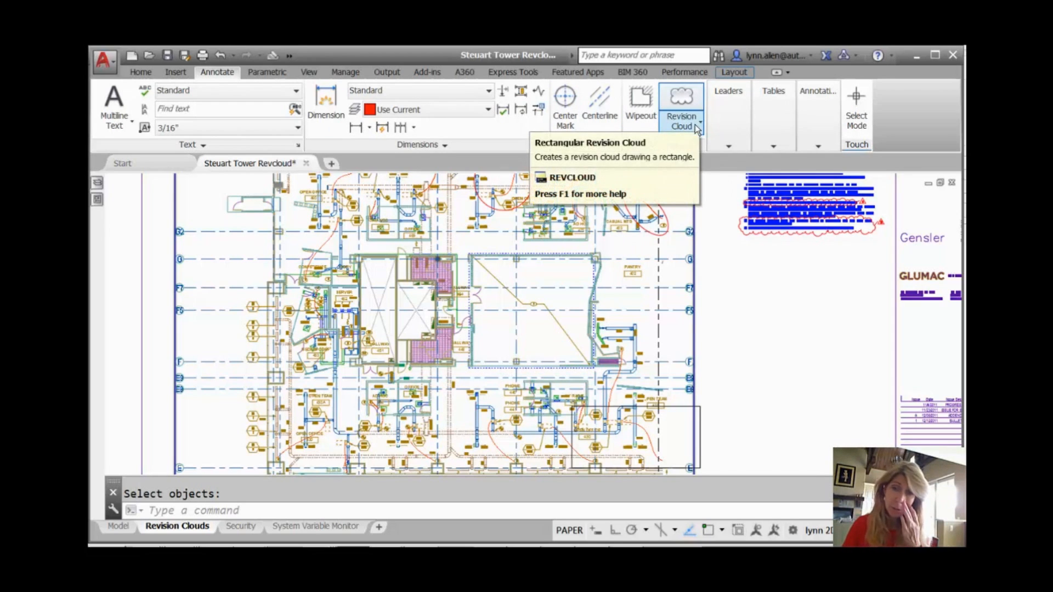
# Draw a rectangular revision cloud beside the floor plan by picking two corners
pyautogui.click(700, 126)
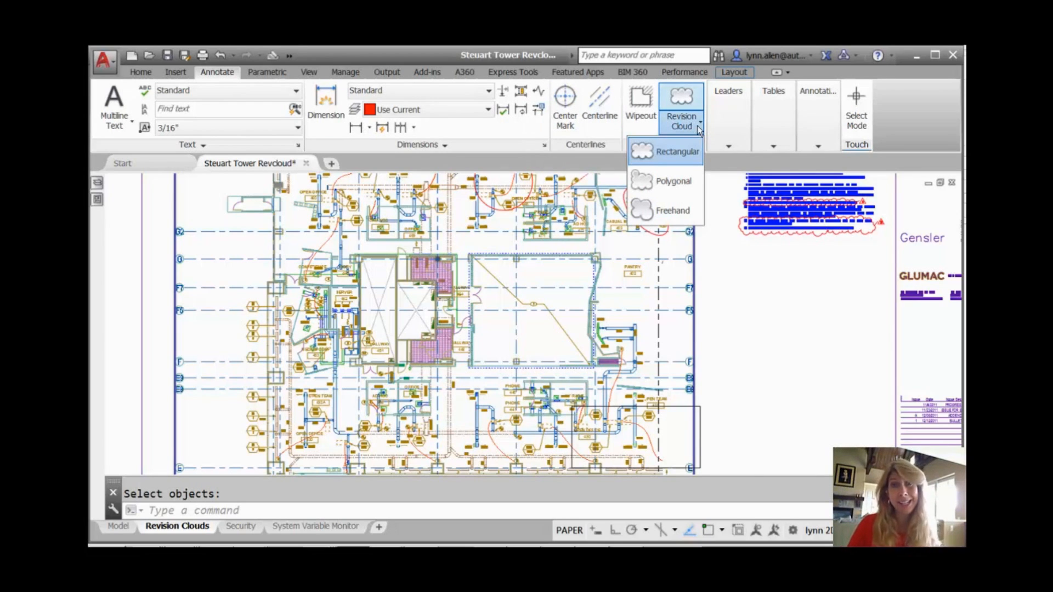
pyautogui.moveTo(678, 151)
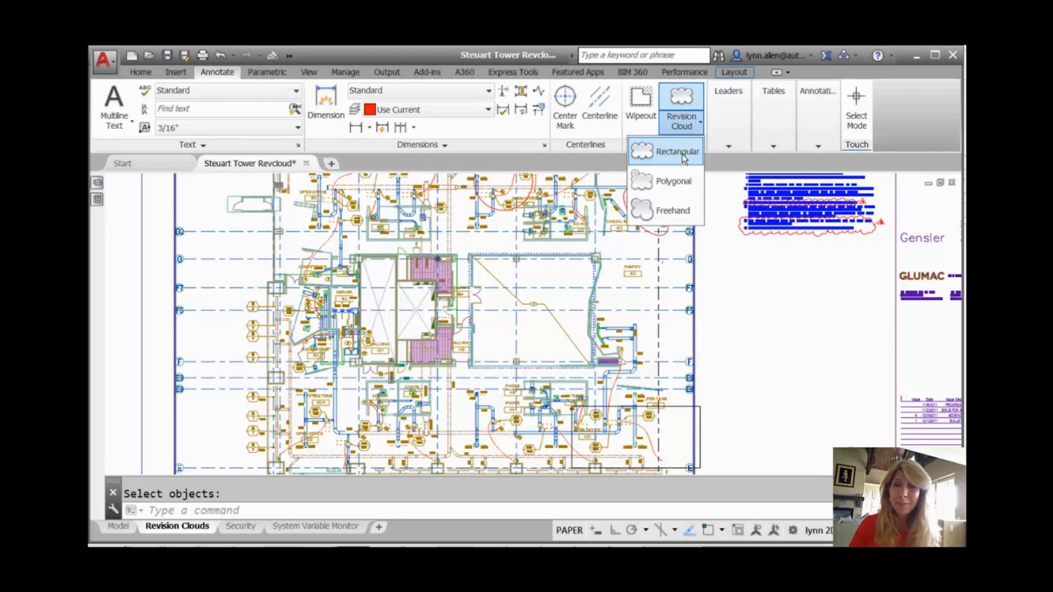
pyautogui.click(677, 152)
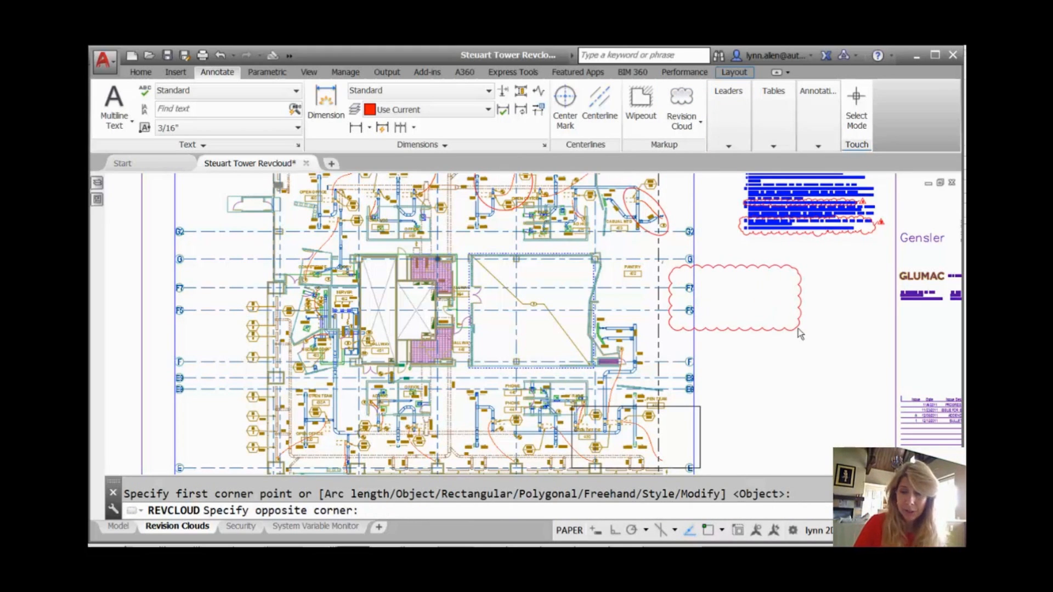
pyautogui.click(799, 334)
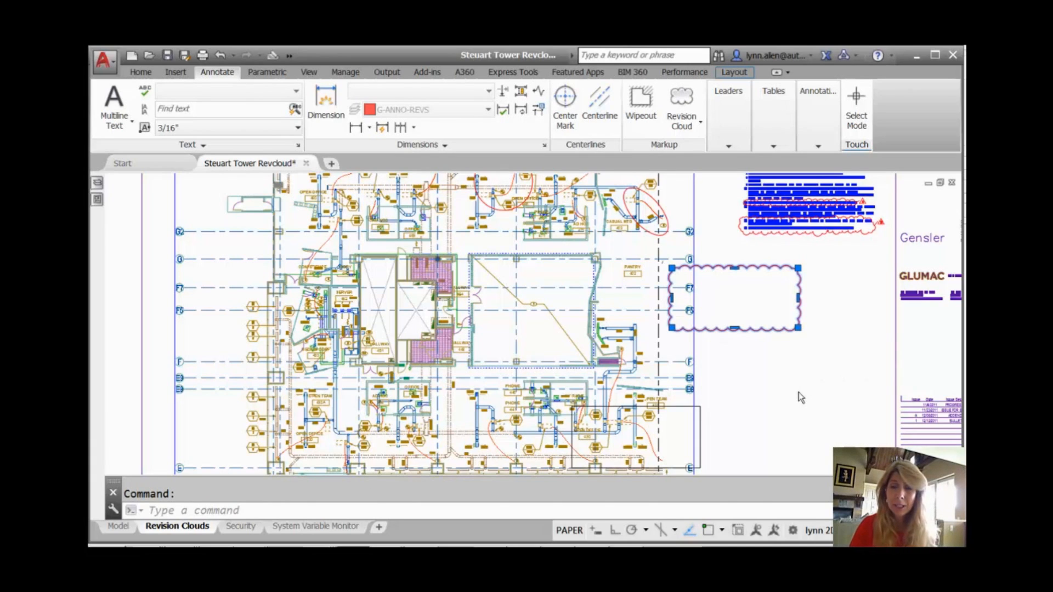
pyautogui.moveTo(790, 335)
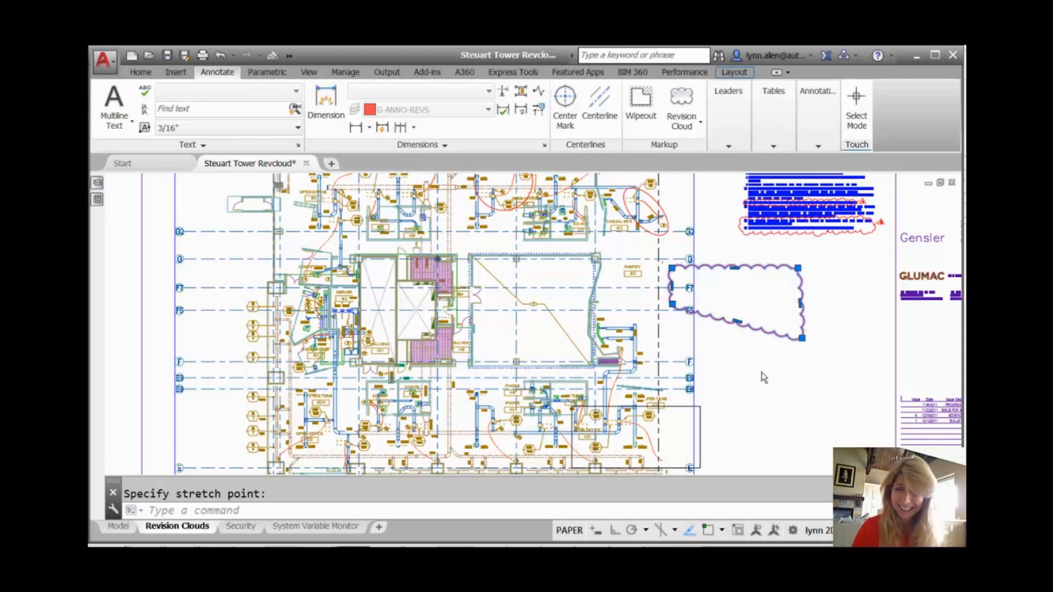
pyautogui.click(699, 131)
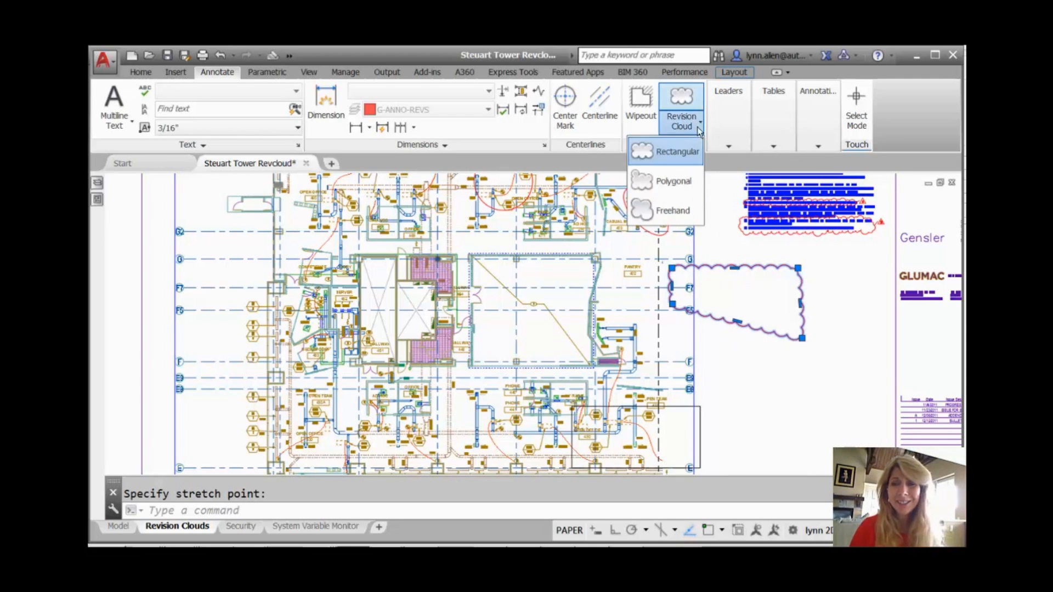
# Outline a polygonal revision cloud around the lower right corner of the floor plan
pyautogui.click(672, 180)
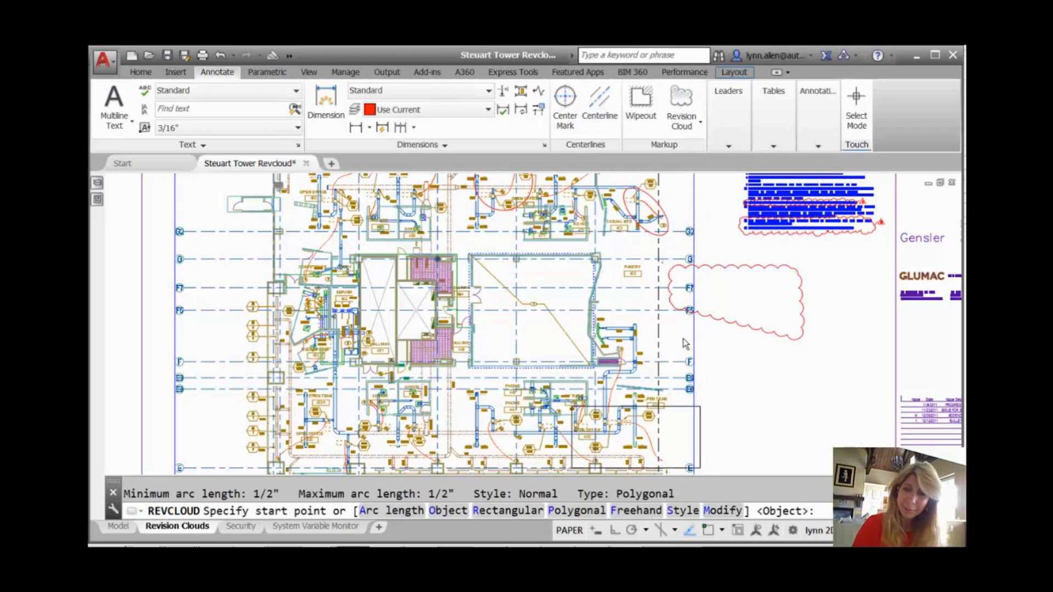
pyautogui.click(787, 424)
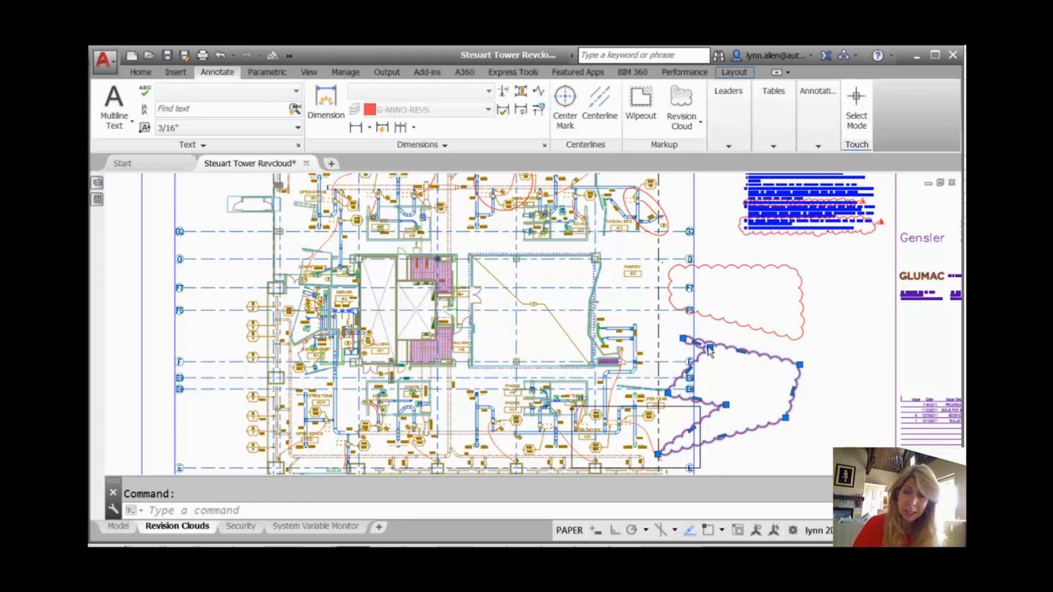
pyautogui.click(705, 346)
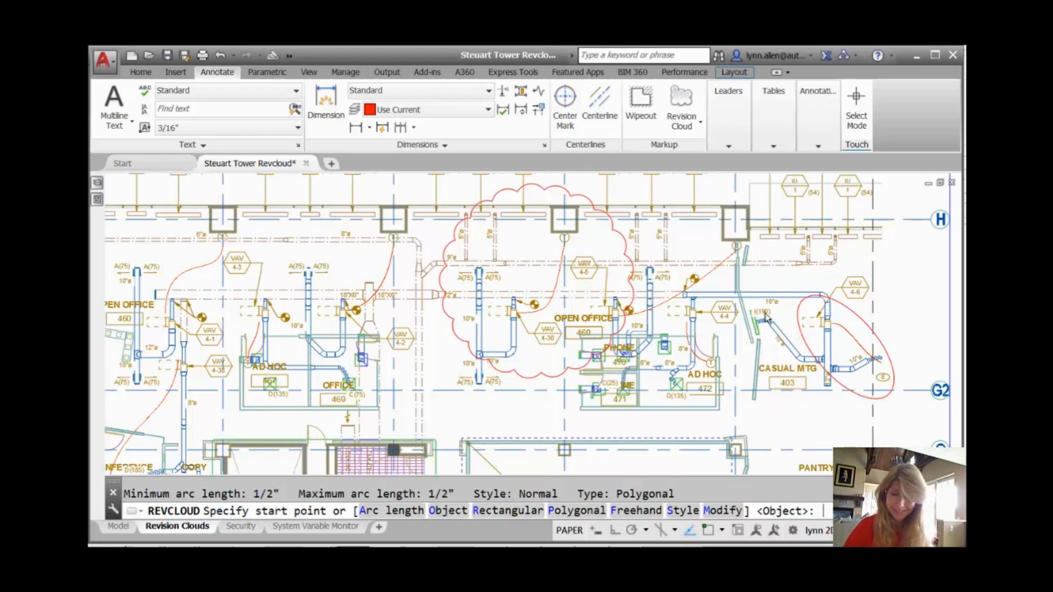
# Choose the Object option of REVCLOUD to convert an existing outline
pyautogui.write('O')
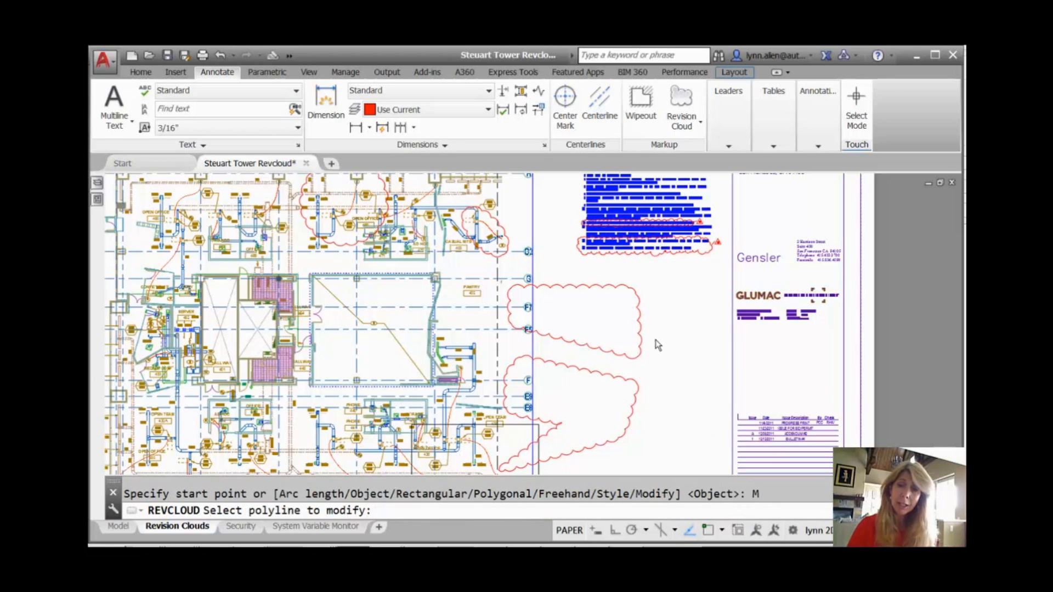
# Add a new lobe to the right of the upper cloud, erasing its old inner edge
pyautogui.click(574, 309)
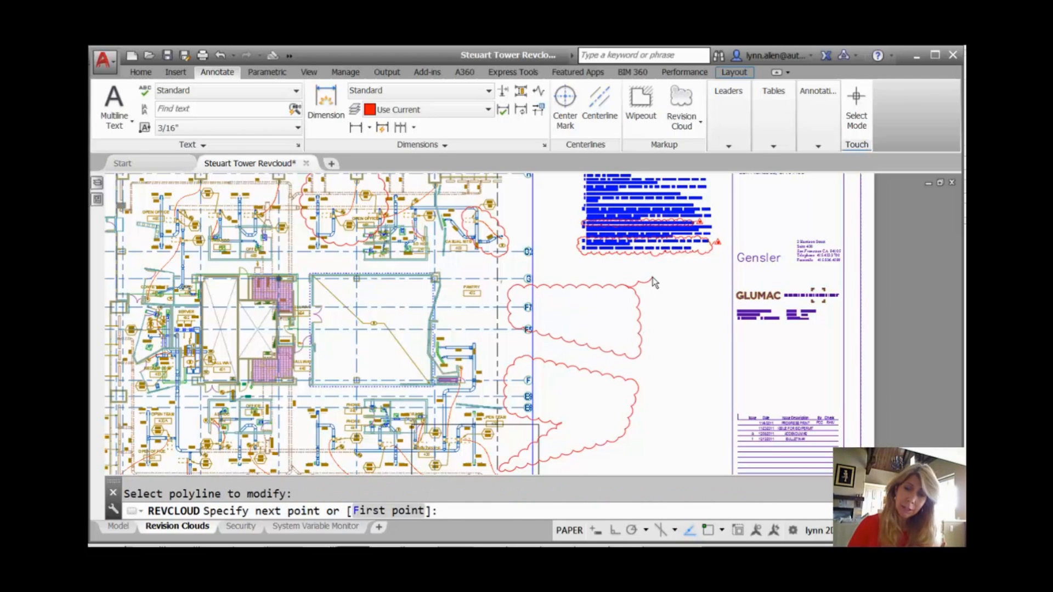
pyautogui.click(718, 316)
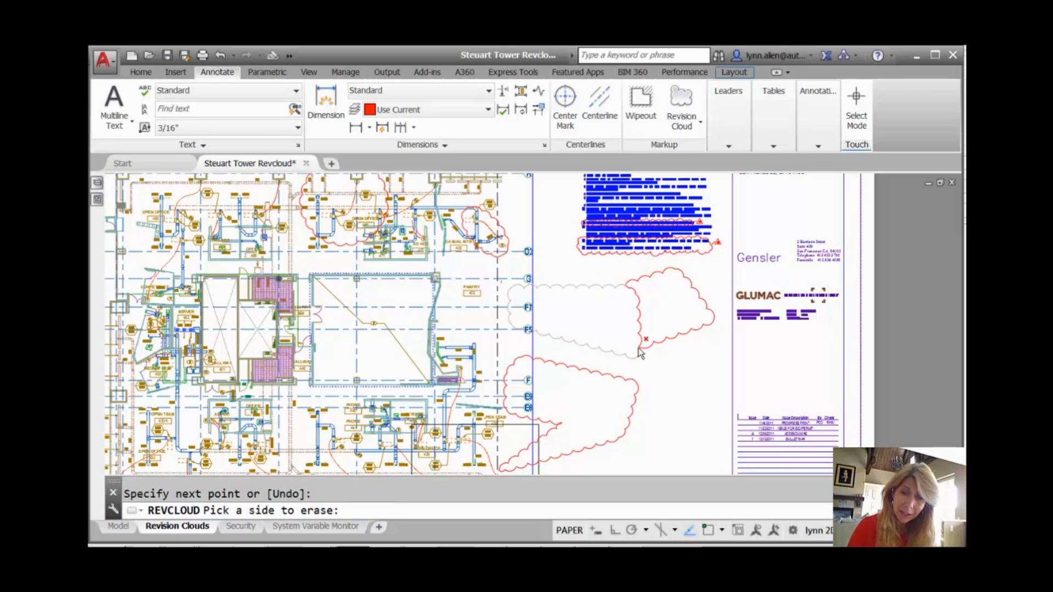
pyautogui.click(641, 353)
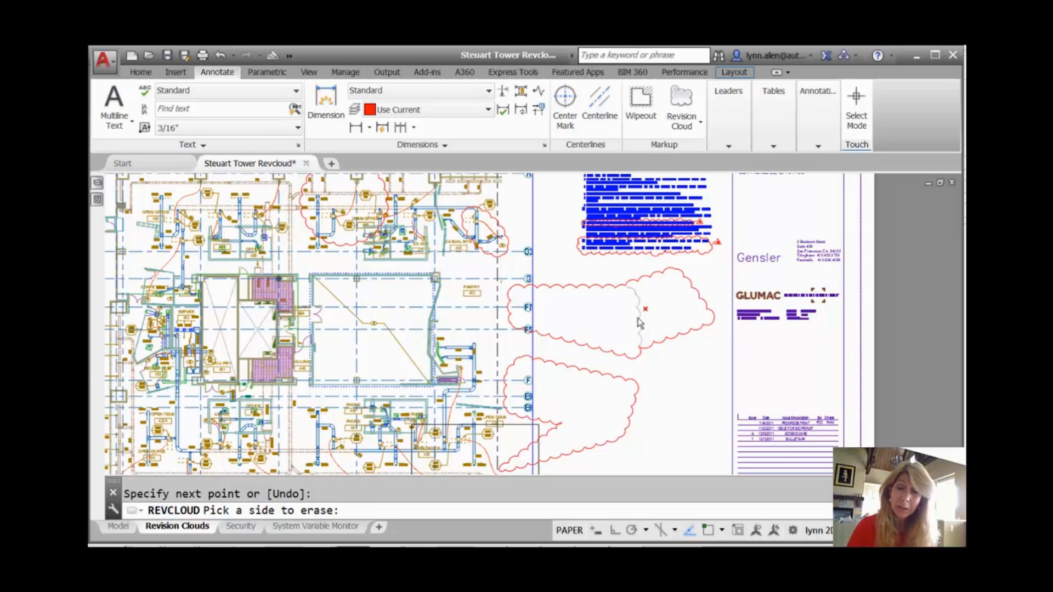
pyautogui.click(640, 309)
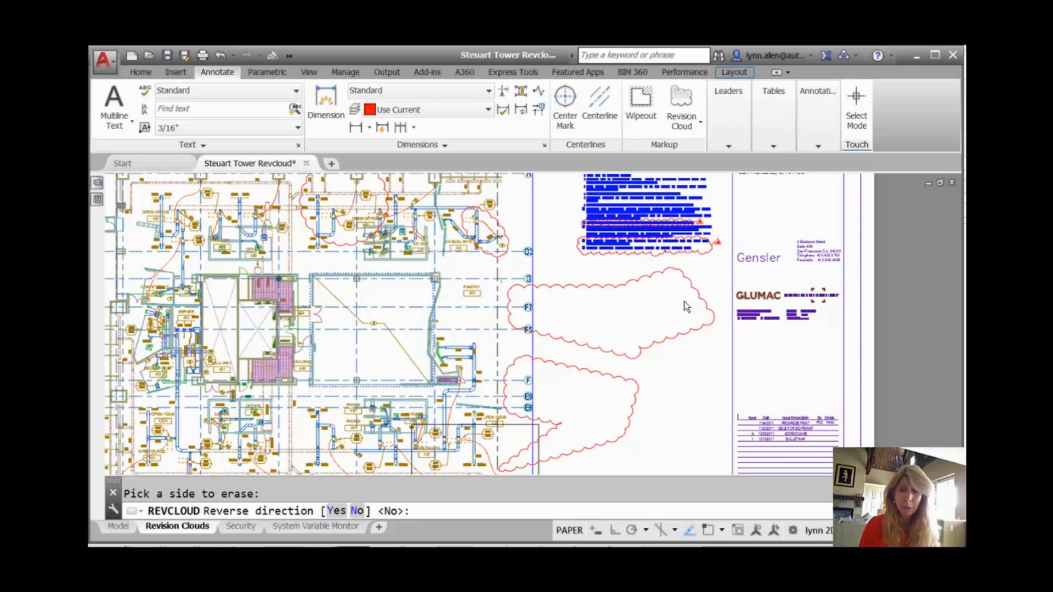
# Reverse the arc direction of the enlarged upper revision cloud
pyautogui.write('y')
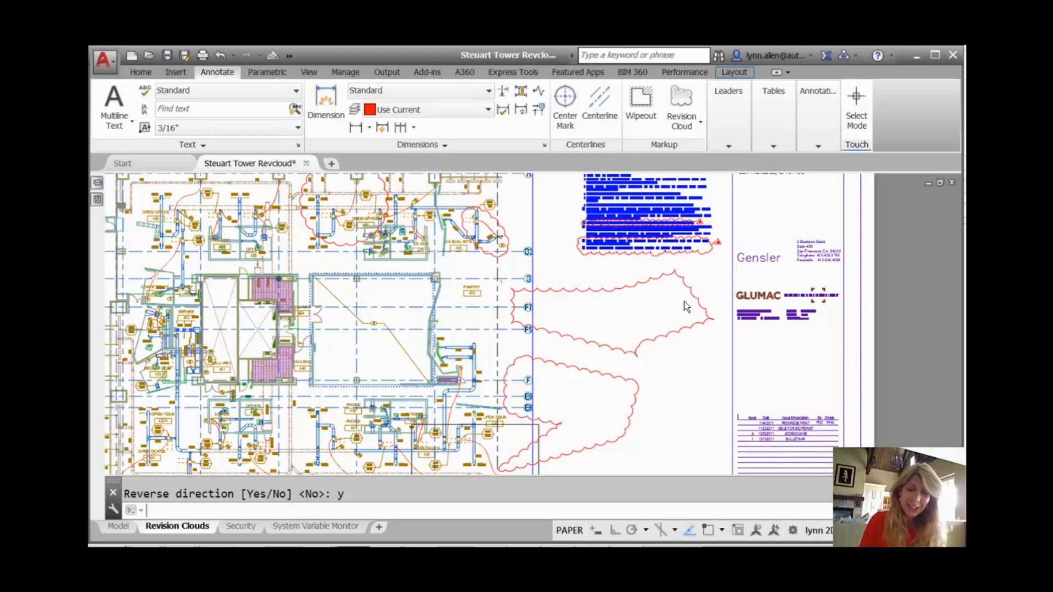
pyautogui.write('REVCLOUDGRIPS Enter new value for REVCLOUDGRIPS <ON>:')
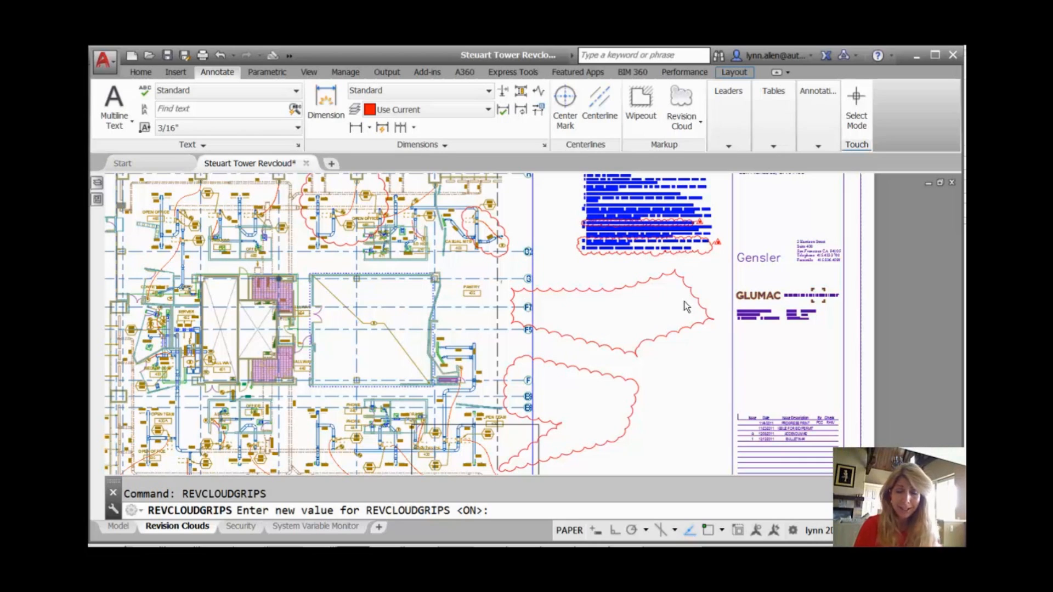
# Set REVCLOUDGRIPS to off, then select the upper cloud and grab a vertex grip
pyautogui.write('off')
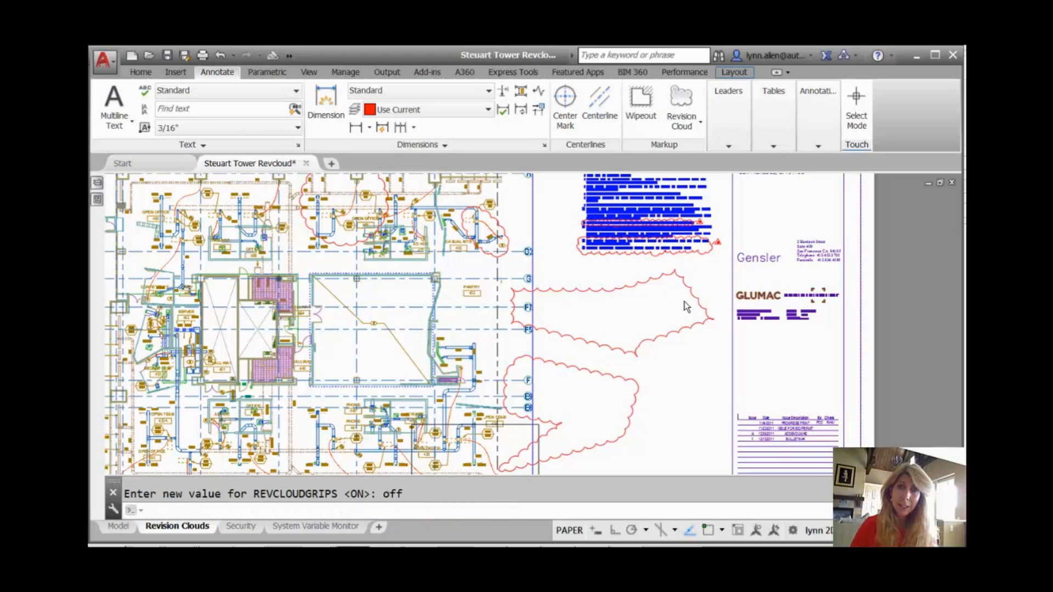
pyautogui.click(634, 292)
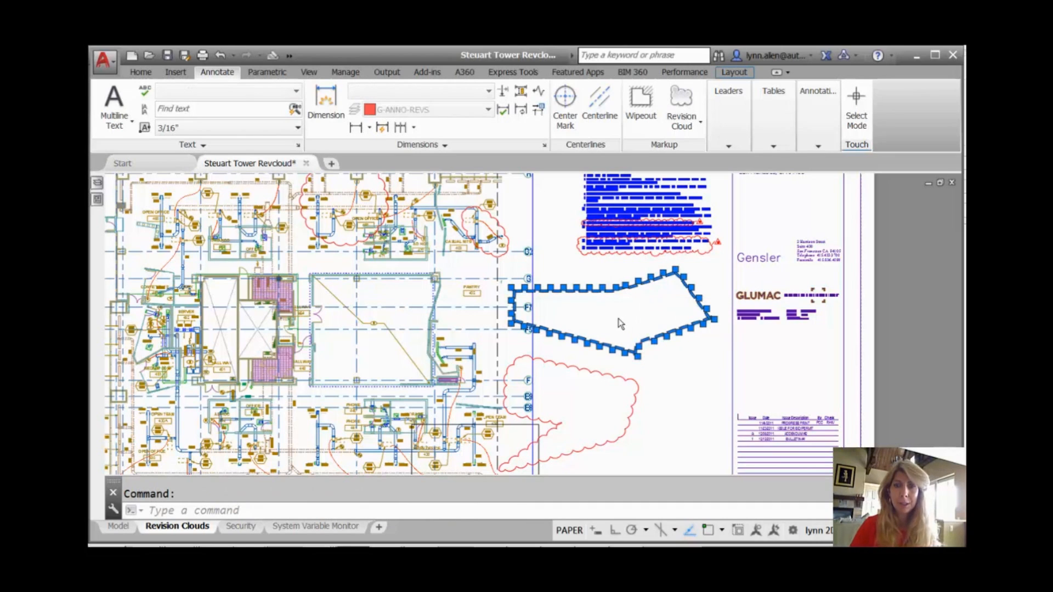
pyautogui.click(614, 285)
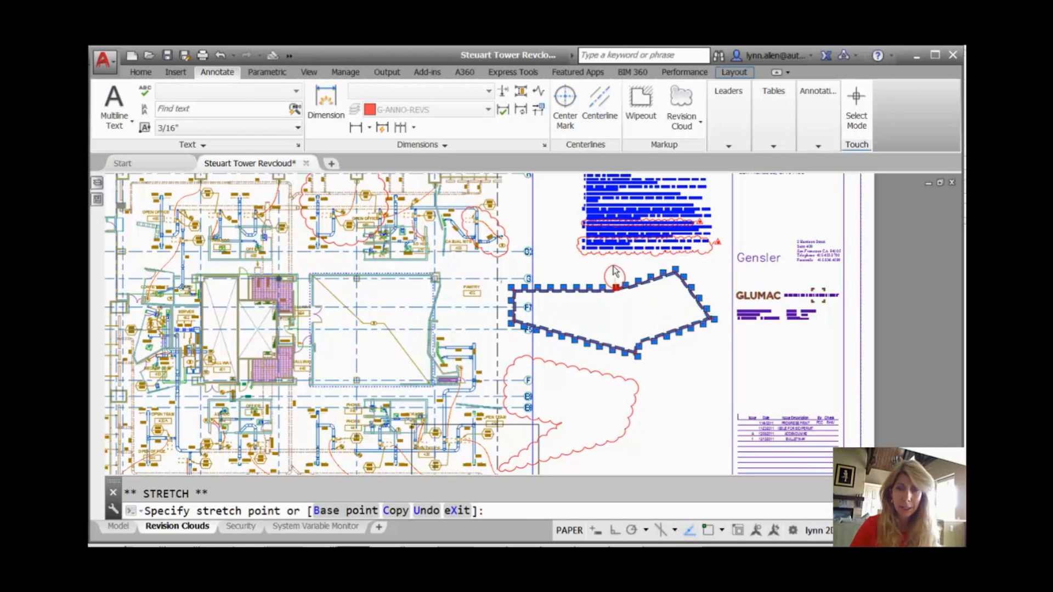